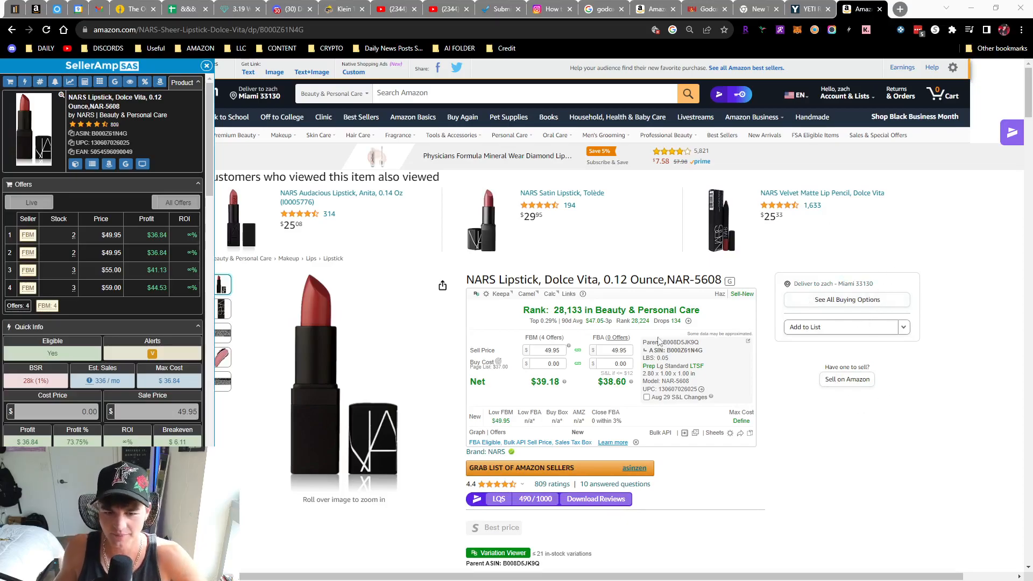
# Scroll past the 21 in-stock variation swatches down to the Keepa price history graph
pyautogui.scroll(-3)
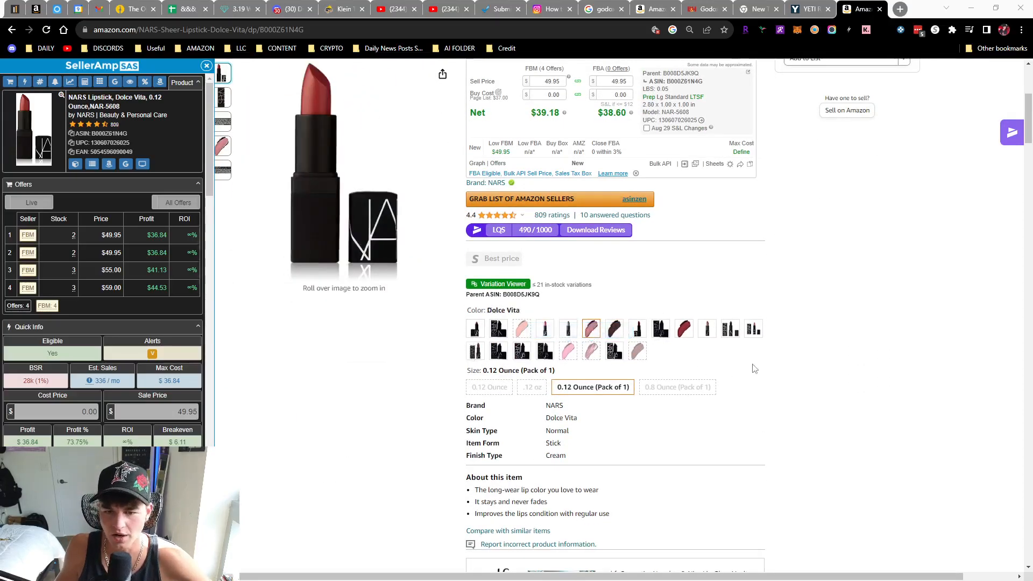
pyautogui.doubleClick(563, 284)
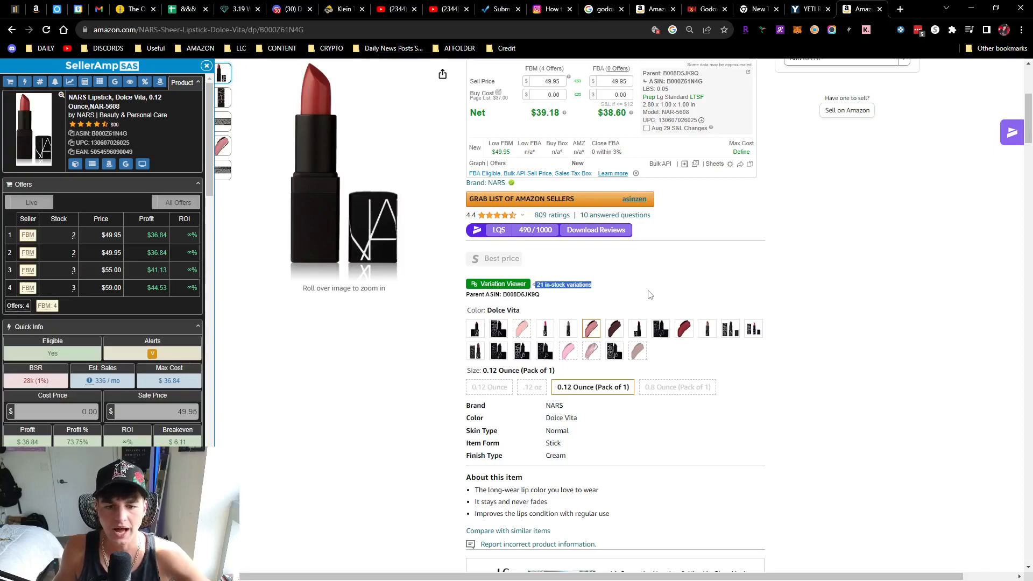
pyautogui.moveTo(649, 296)
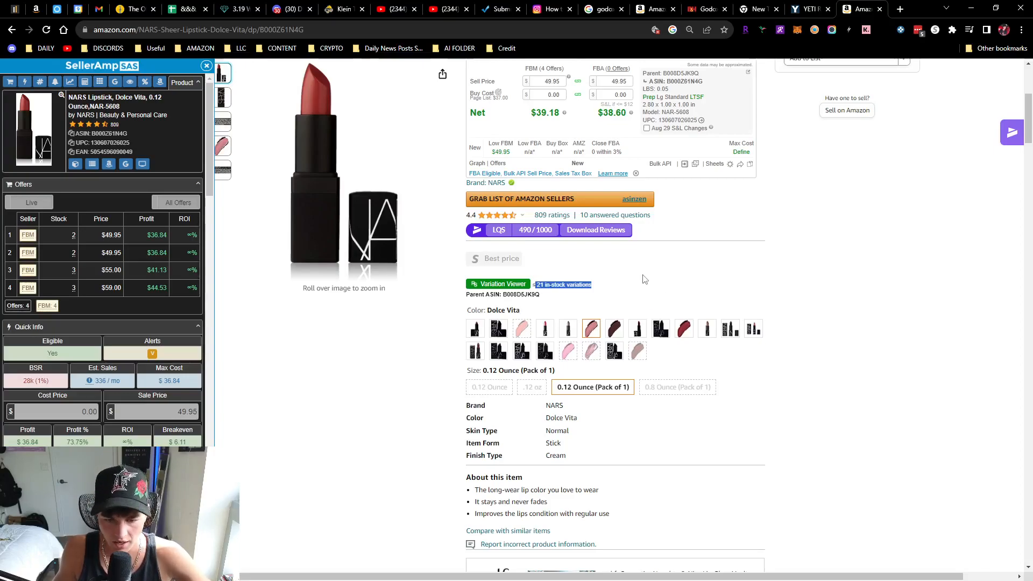
pyautogui.scroll(-3)
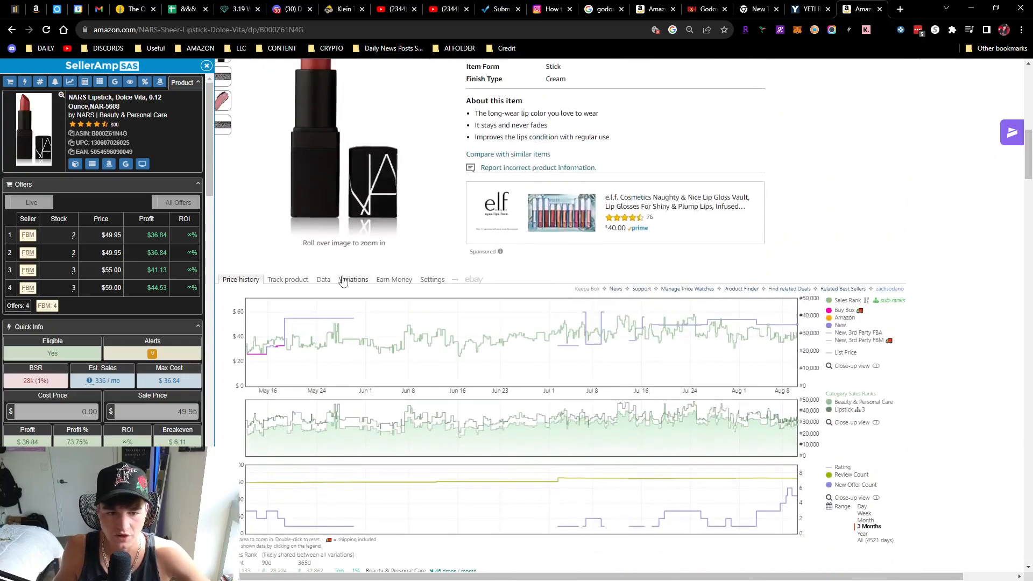
# Show Keepa's 21 shade variations sorted by ratings, highest first, with Dolce Vita second
pyautogui.click(352, 278)
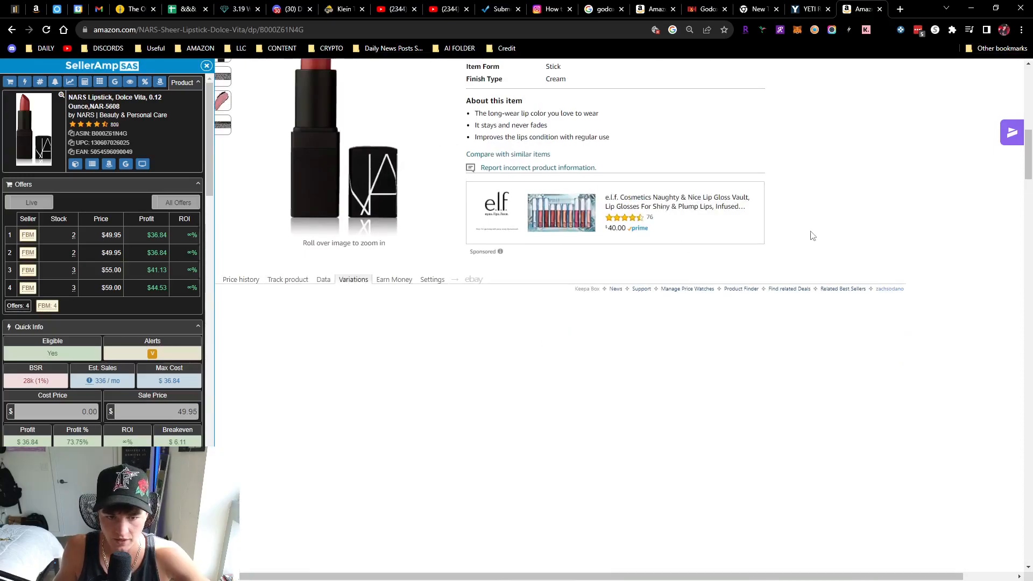
pyautogui.click(353, 278)
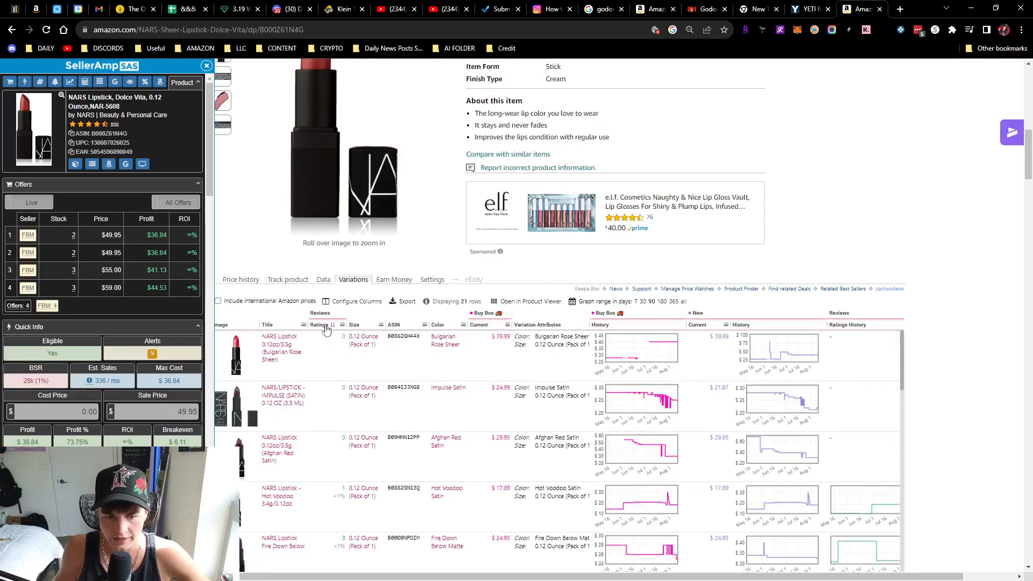
pyautogui.click(320, 324)
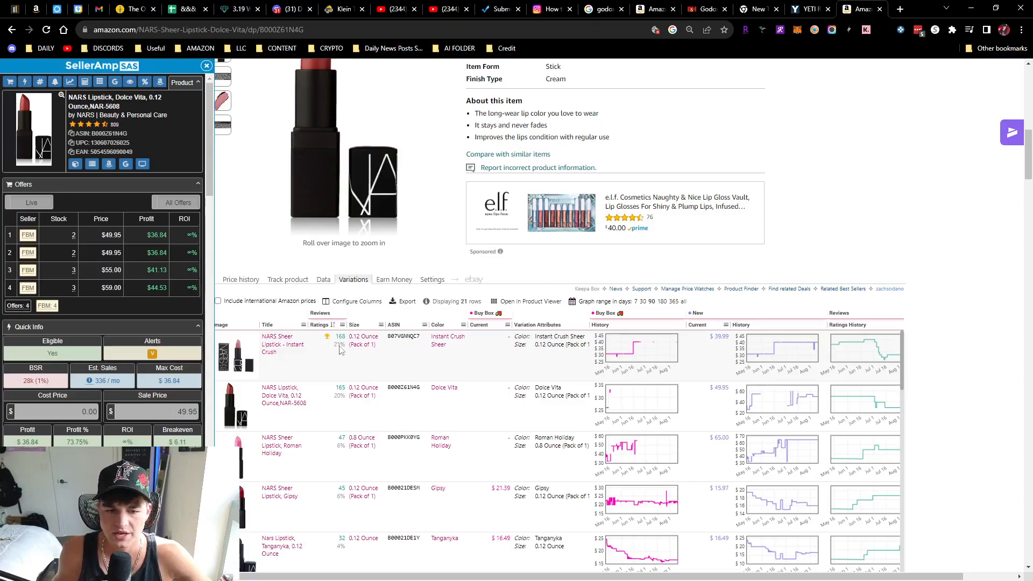
pyautogui.moveTo(345, 349)
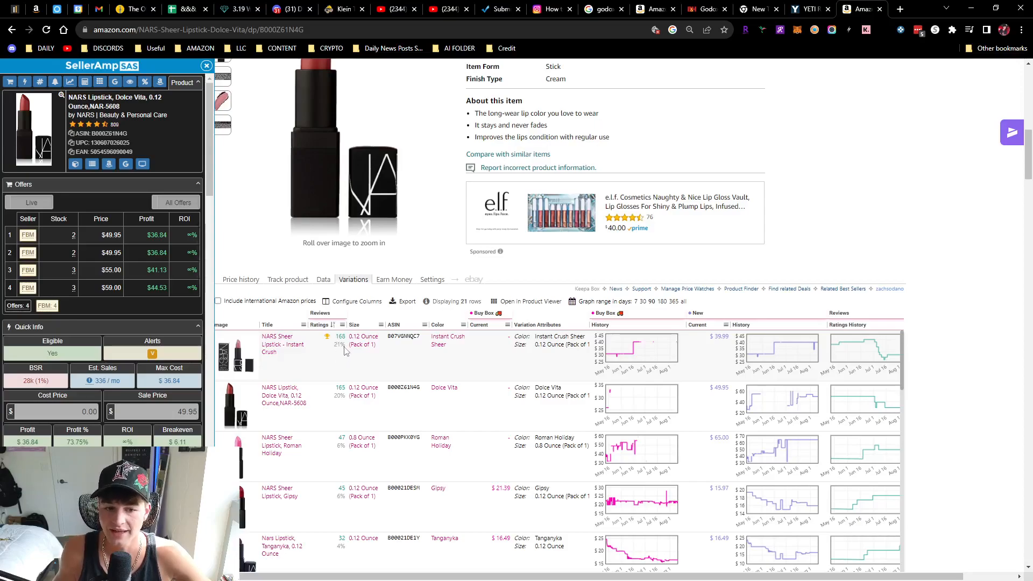
pyautogui.moveTo(269, 354)
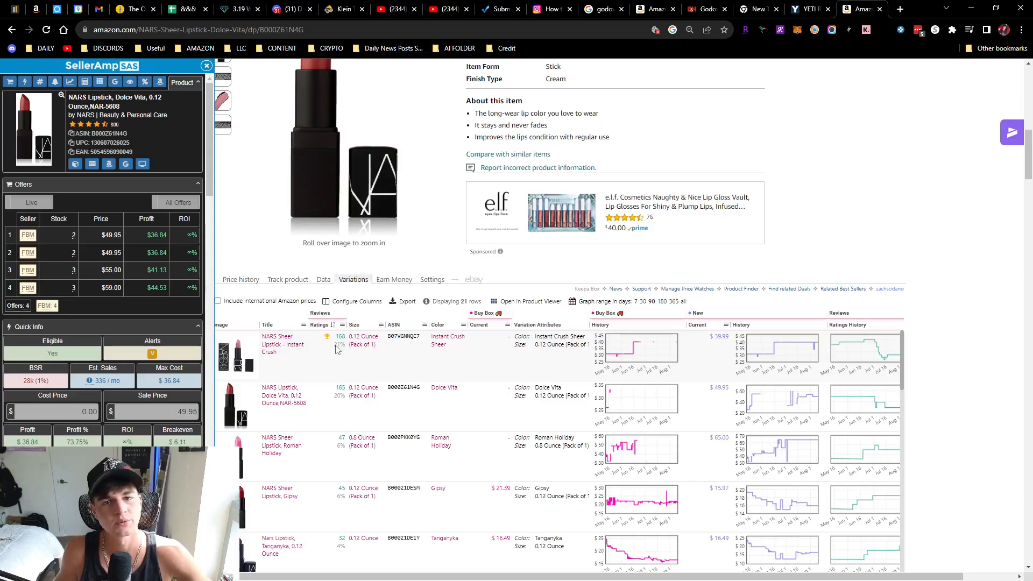
pyautogui.moveTo(346, 347)
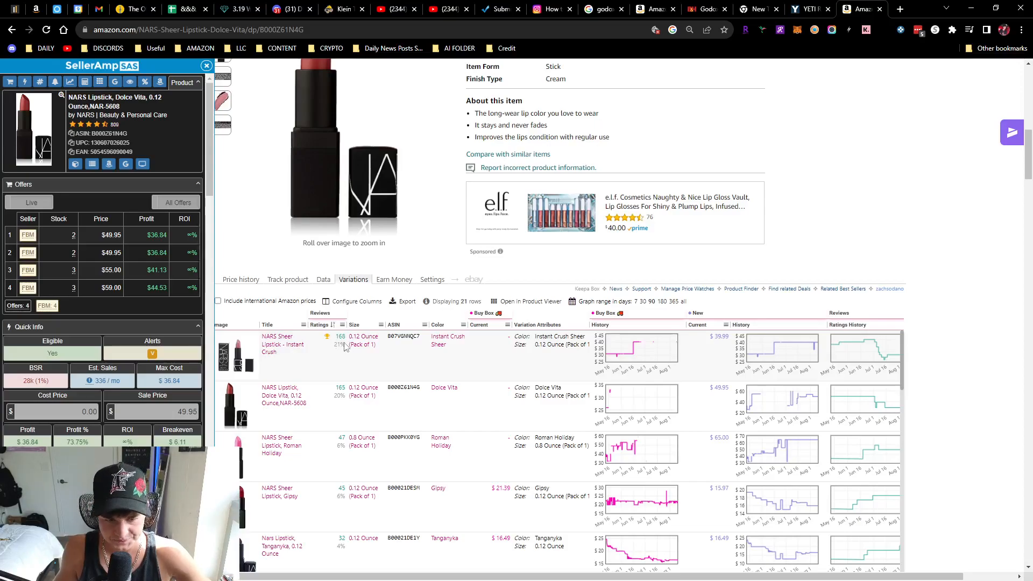
pyautogui.moveTo(339, 355)
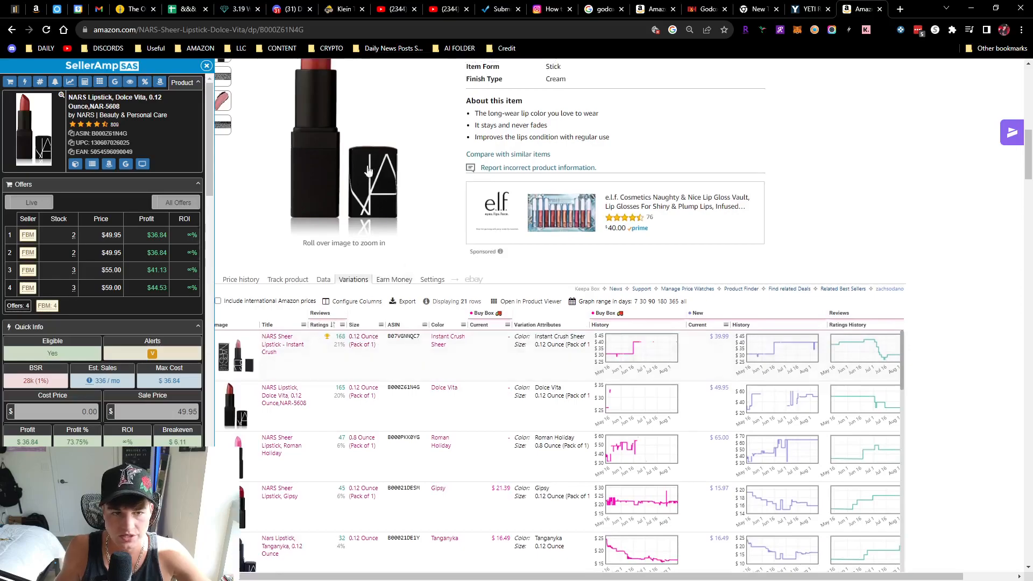
pyautogui.moveTo(329, 118)
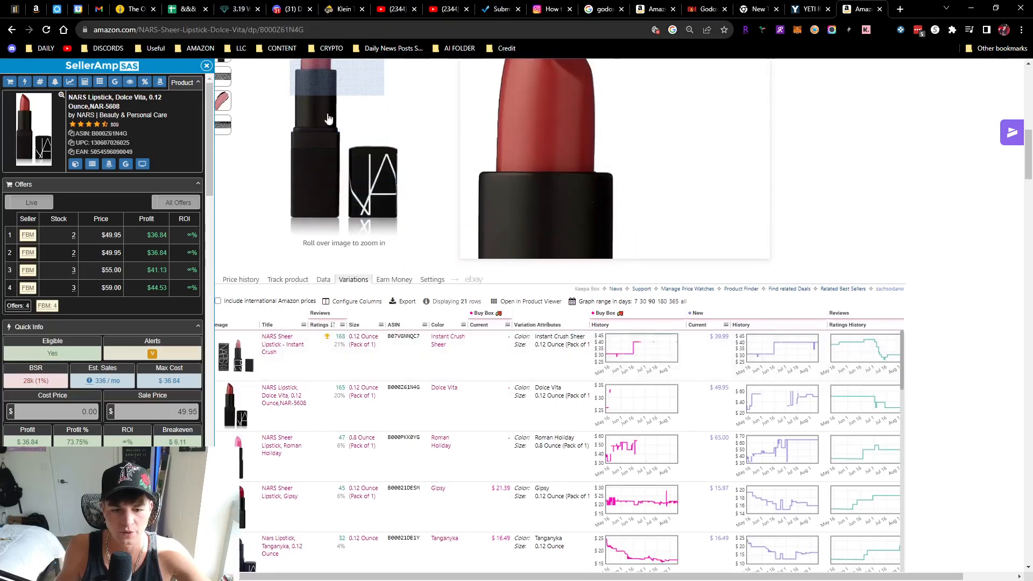
pyautogui.scroll(-3)
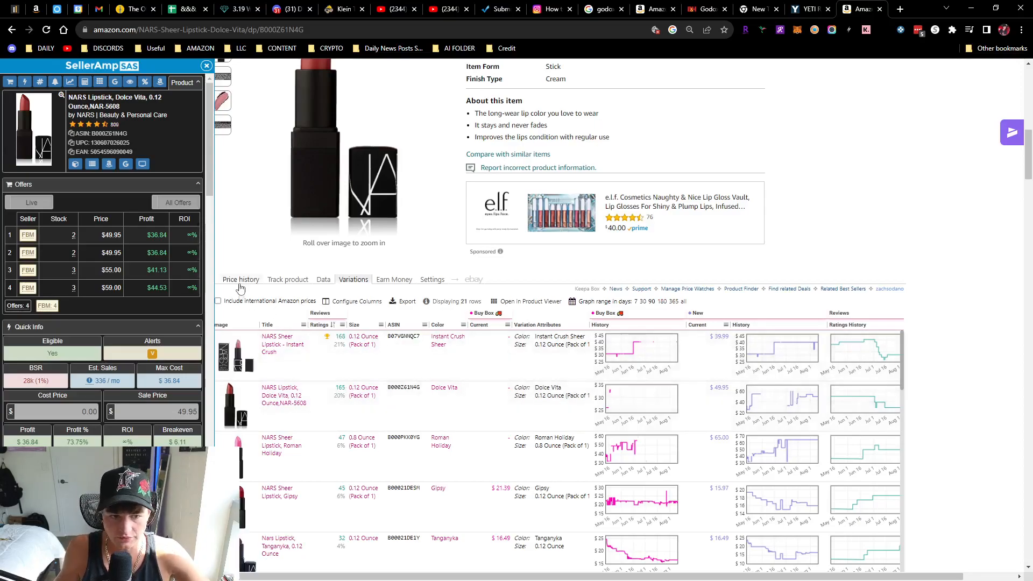
pyautogui.click(240, 279)
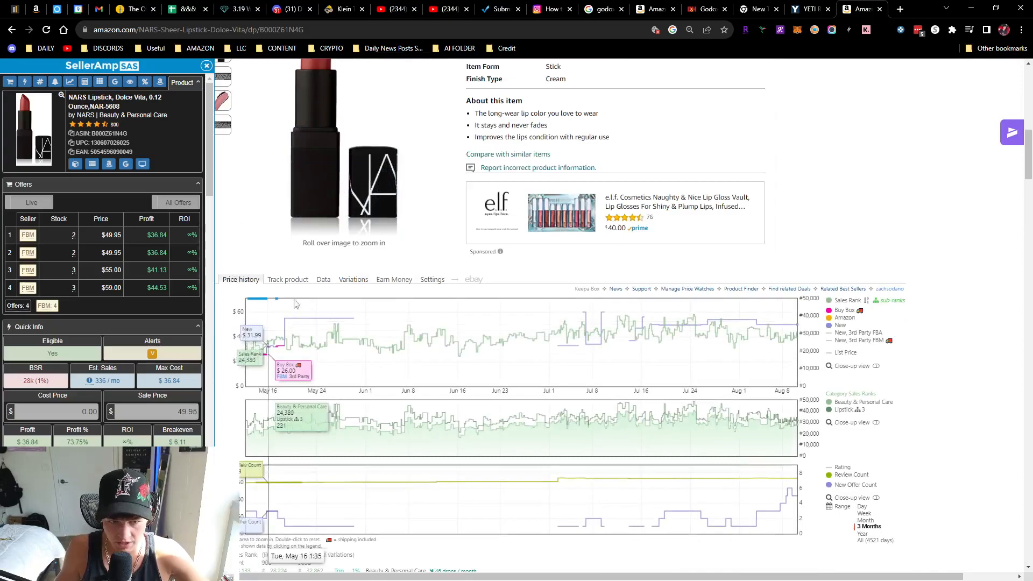
pyautogui.click(353, 278)
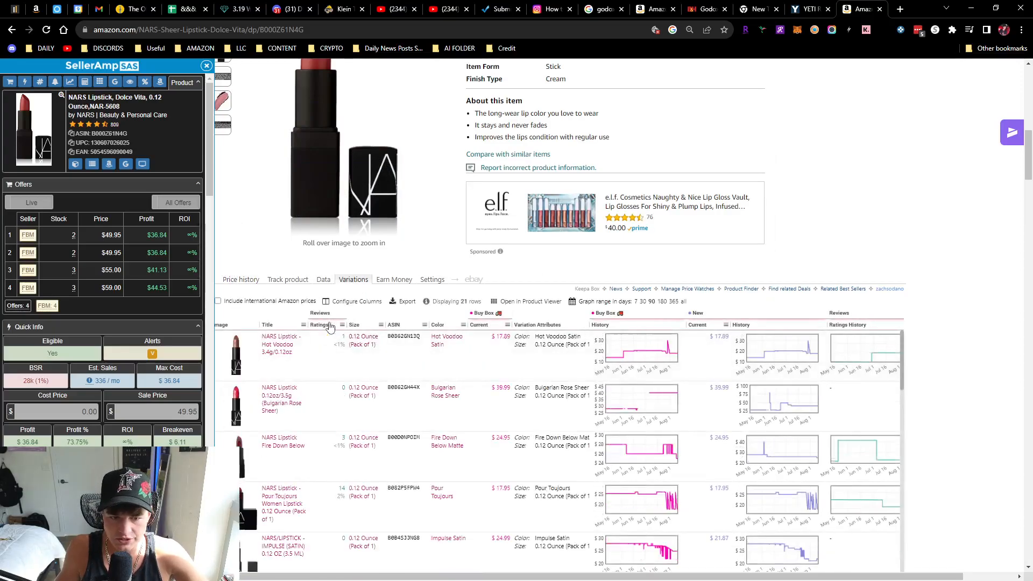
pyautogui.click(320, 324)
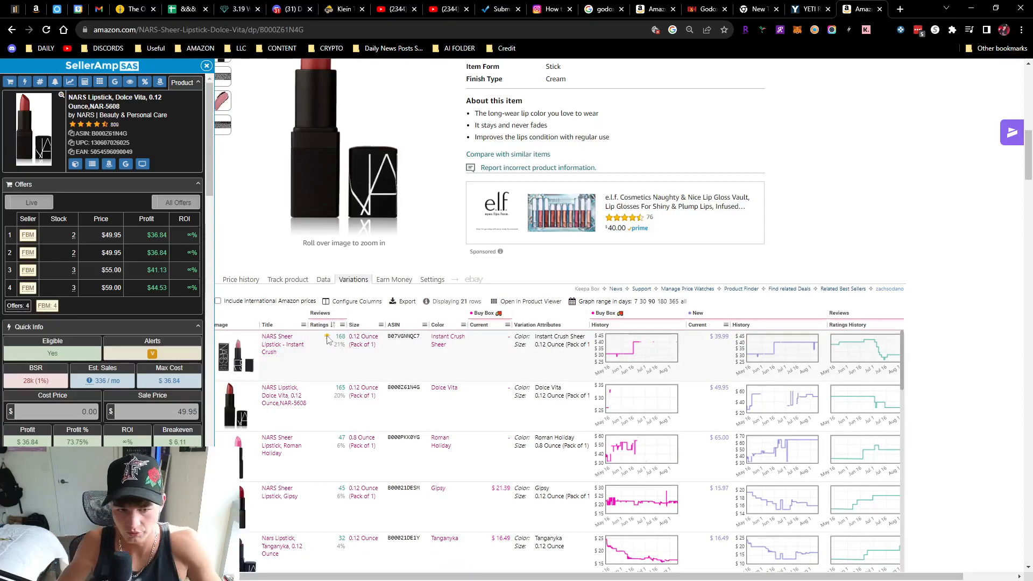
pyautogui.moveTo(328, 338)
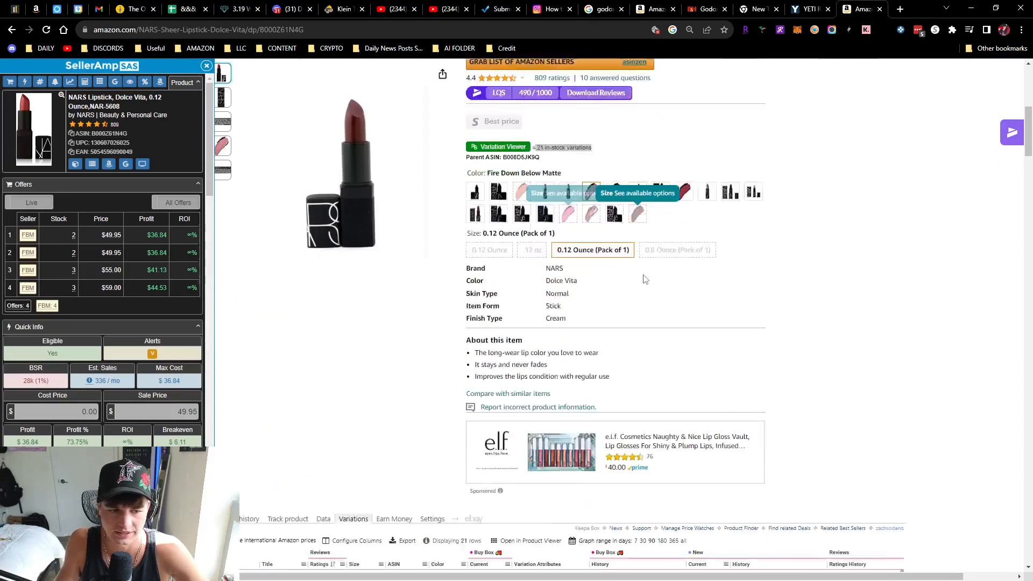
# Scroll the SellerAmp sidebar down to the Variations (Beta) panel listing shades and sizes
pyautogui.scroll(-3)
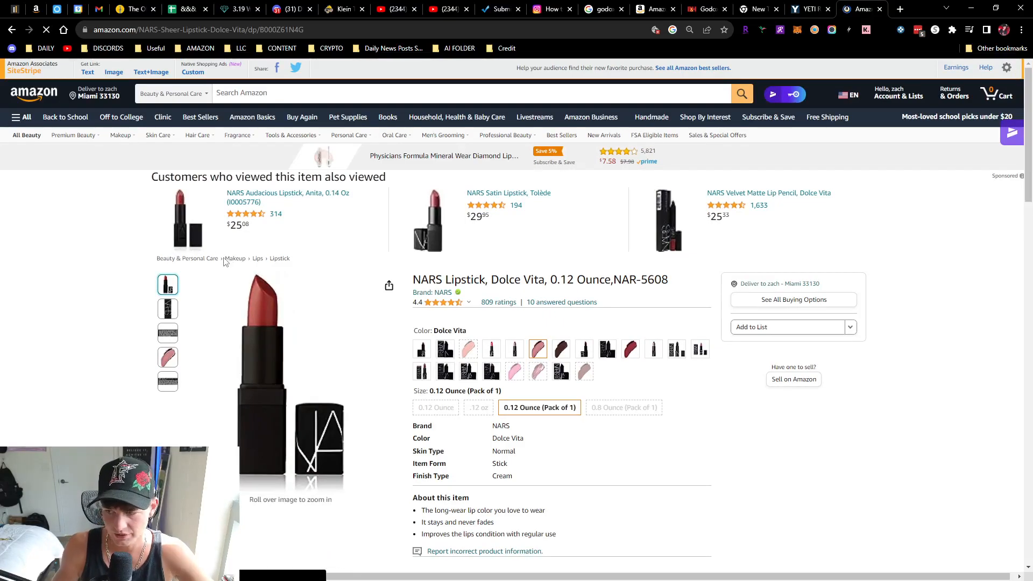
pyautogui.scroll(-3)
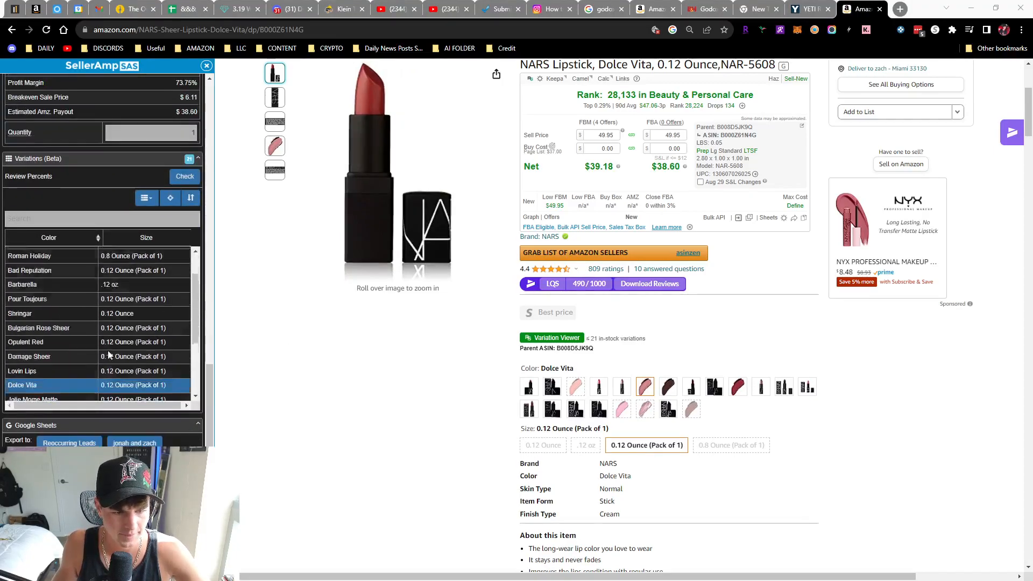
# Run the Review Percents check, producing an 80-review pie chart led by Dolce Vita at 30 (37%)
pyautogui.scroll(-3)
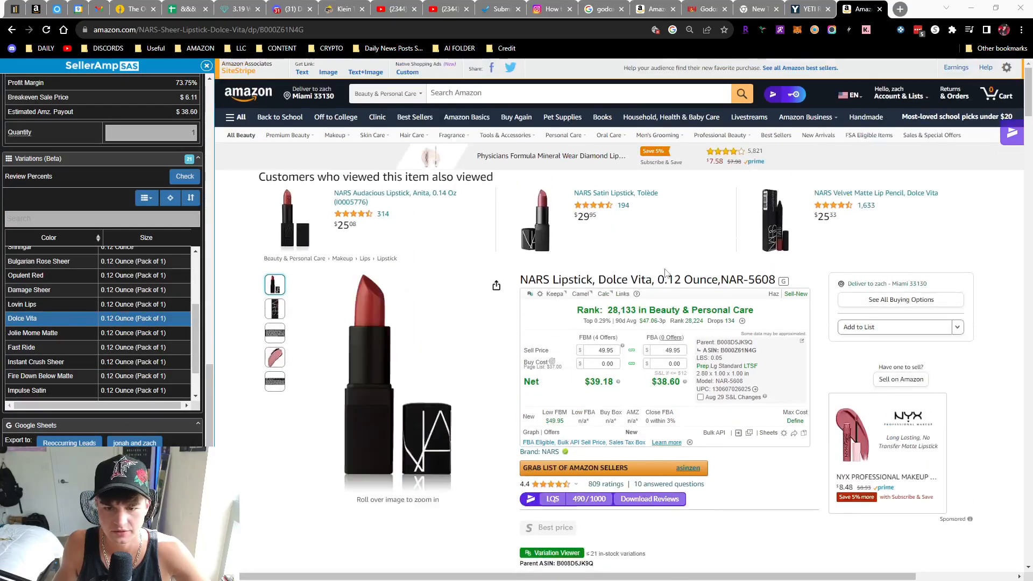
pyautogui.click(175, 176)
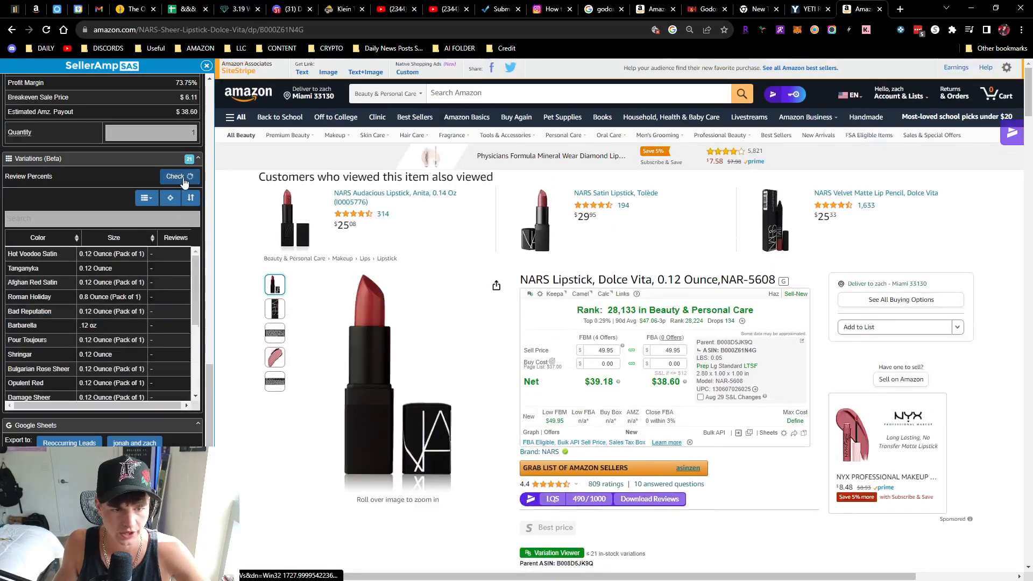
pyautogui.click(175, 175)
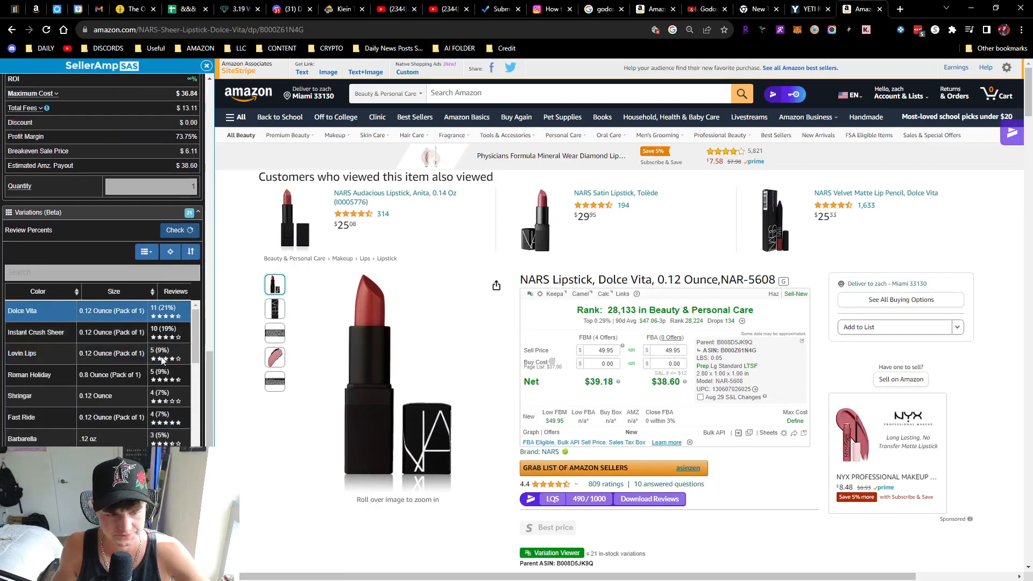
pyautogui.click(178, 230)
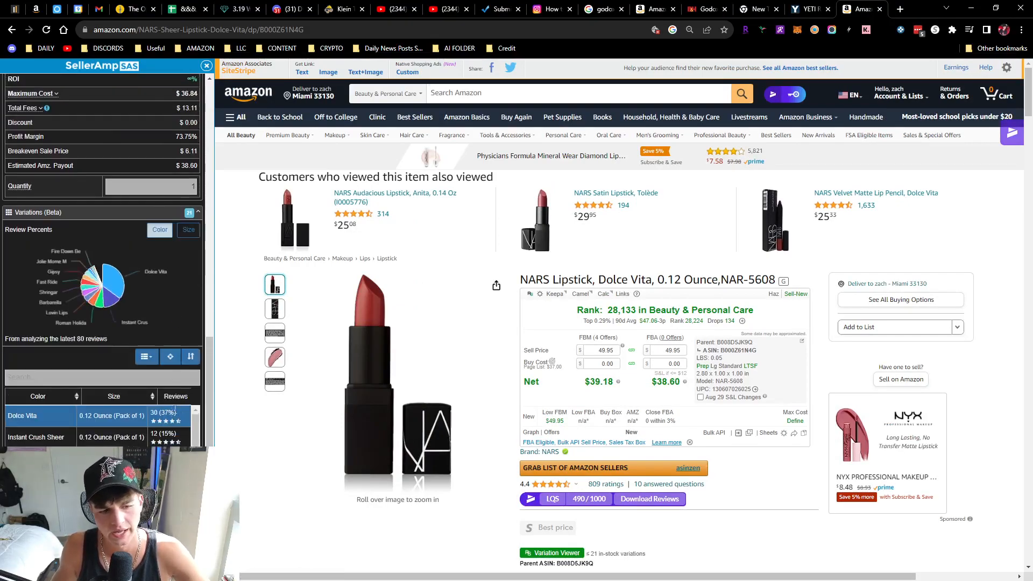
pyautogui.moveTo(111, 277)
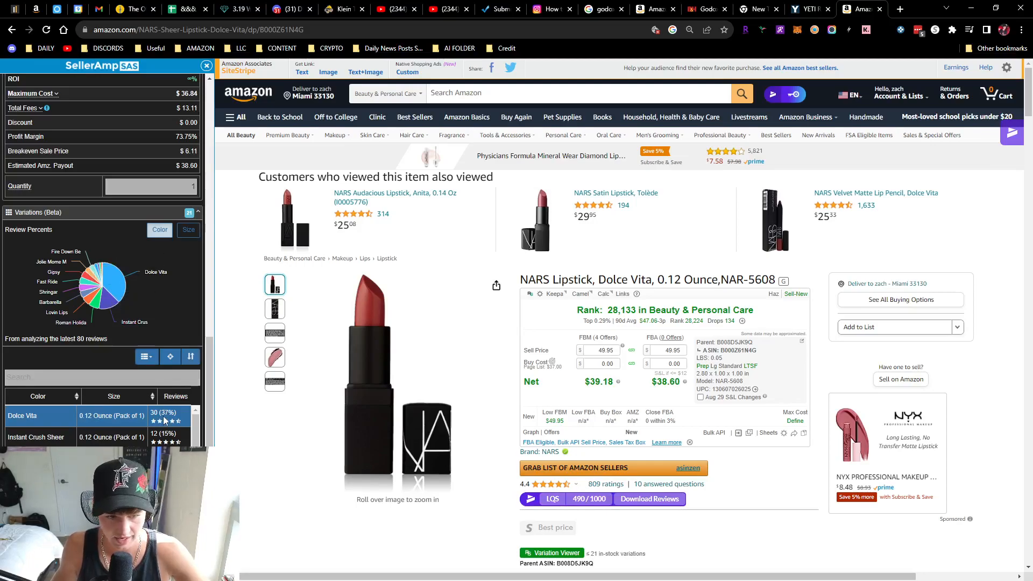
pyautogui.scroll(-3)
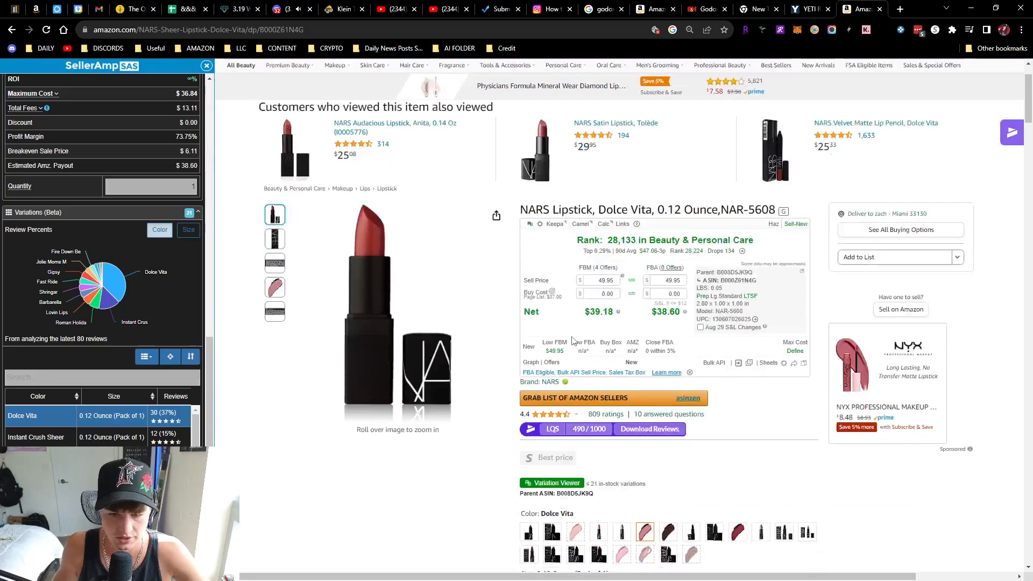
pyautogui.scroll(-3)
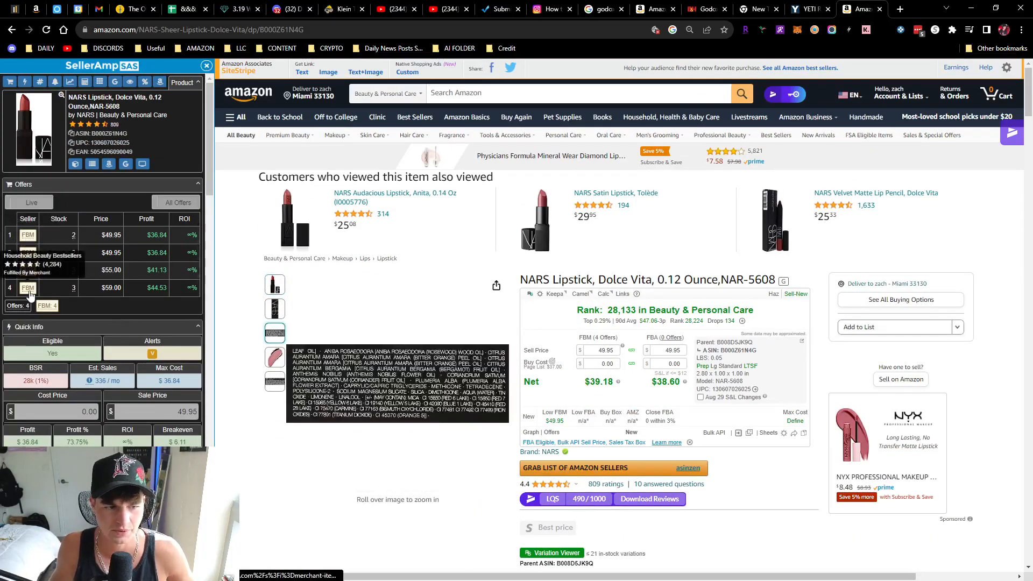
# Reopen Keepa's variations table showing Instant Crush at 168 ratings and Dolce Vita at 165
pyautogui.click(274, 285)
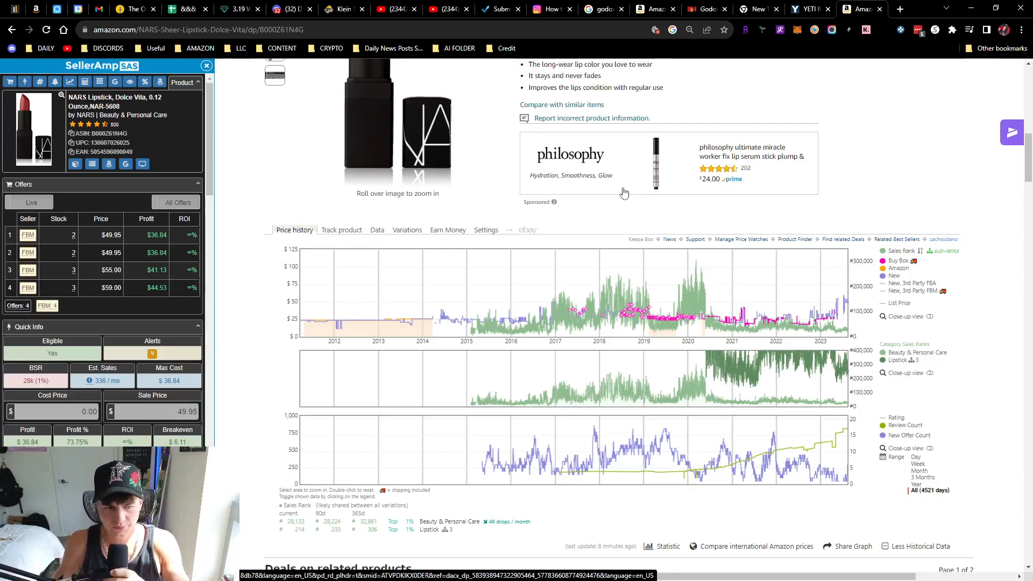
pyautogui.moveTo(411, 236)
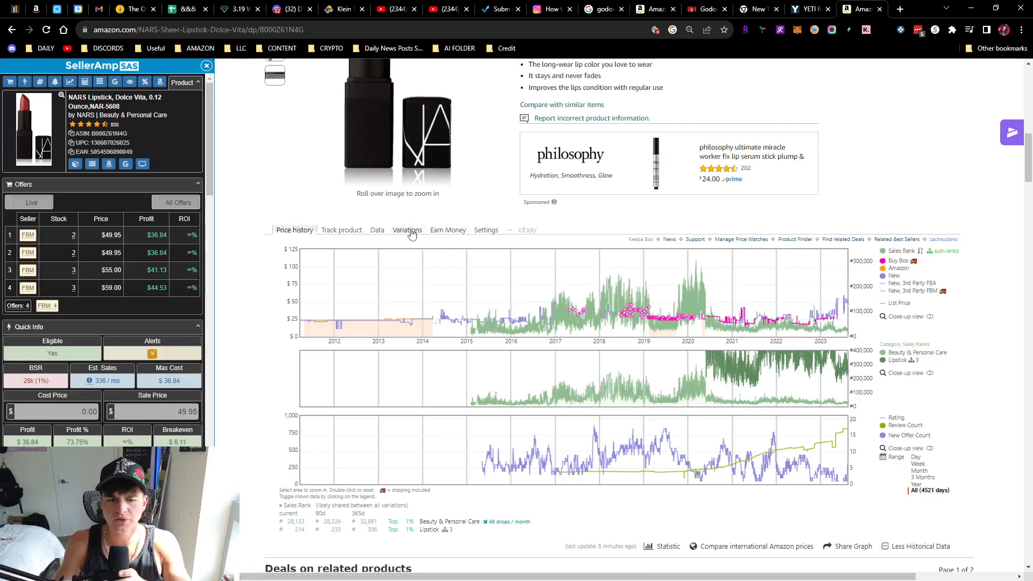
pyautogui.click(407, 230)
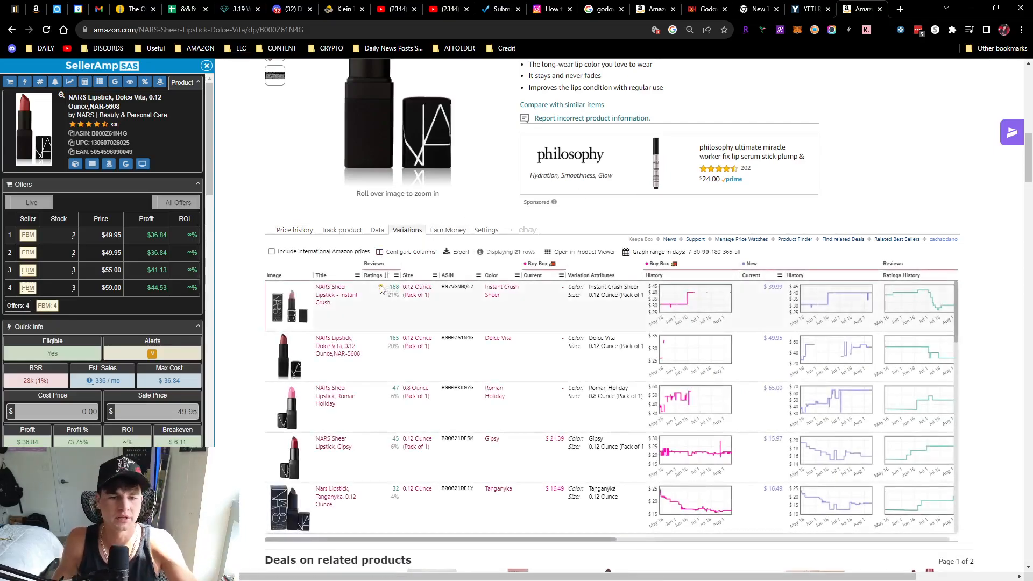